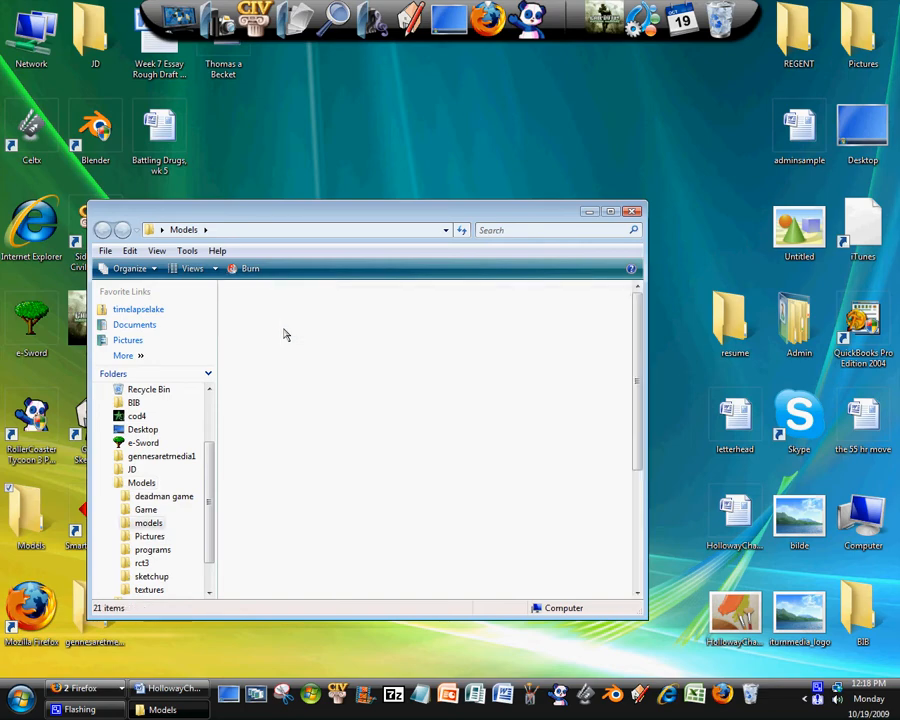
# Launch the AI demo .blend scene from the Models folder into Blender
pyautogui.doubleClick(148, 524)
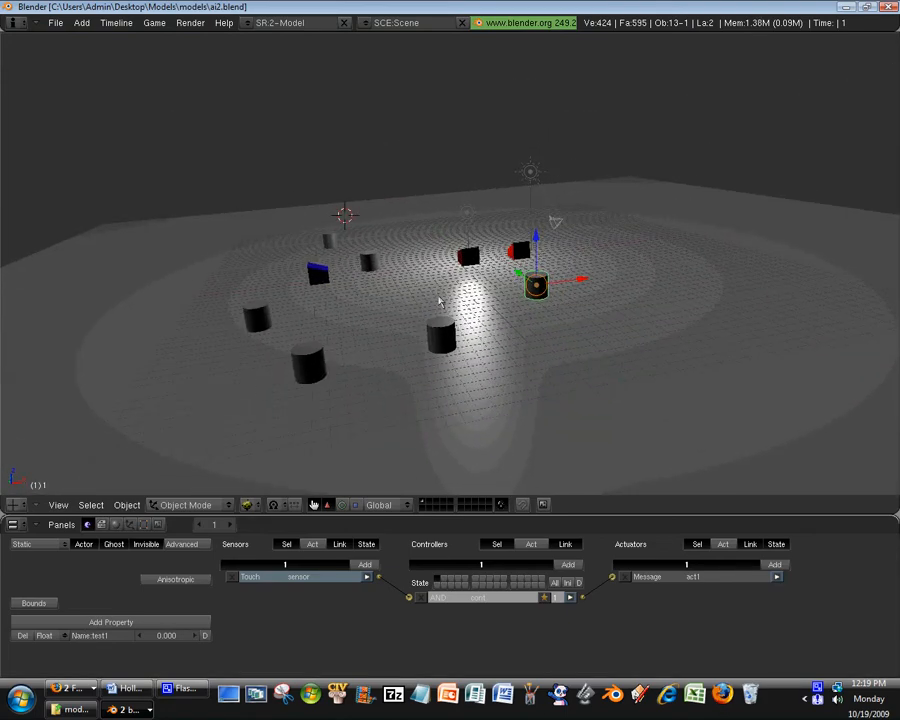
# Grab a cube and place it at a new position in the arena
pyautogui.moveTo(536, 284); pyautogui.dragTo(520, 270)
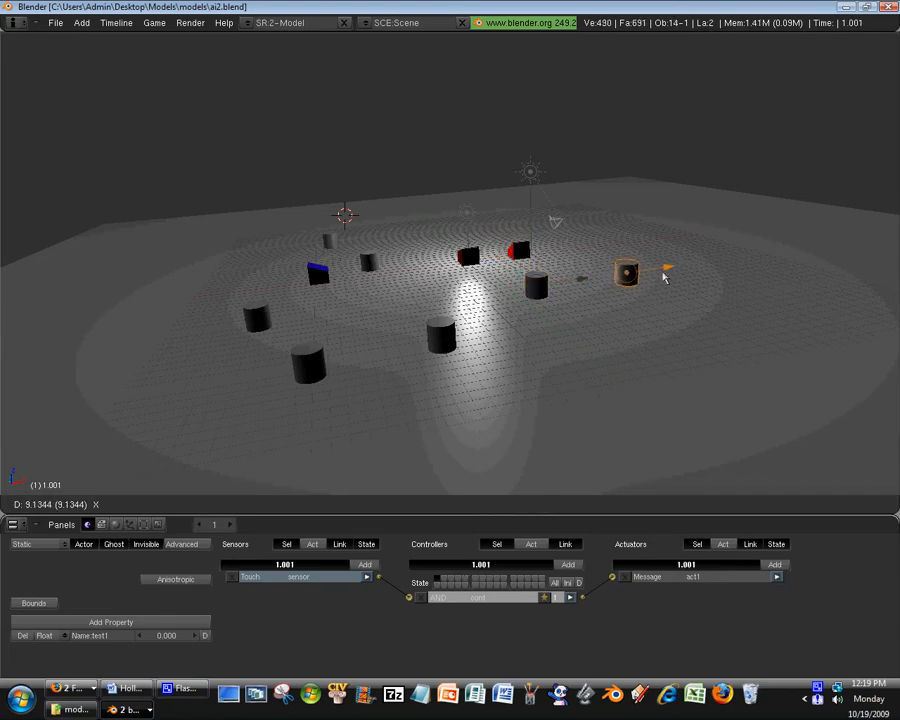
pyautogui.click(698, 264)
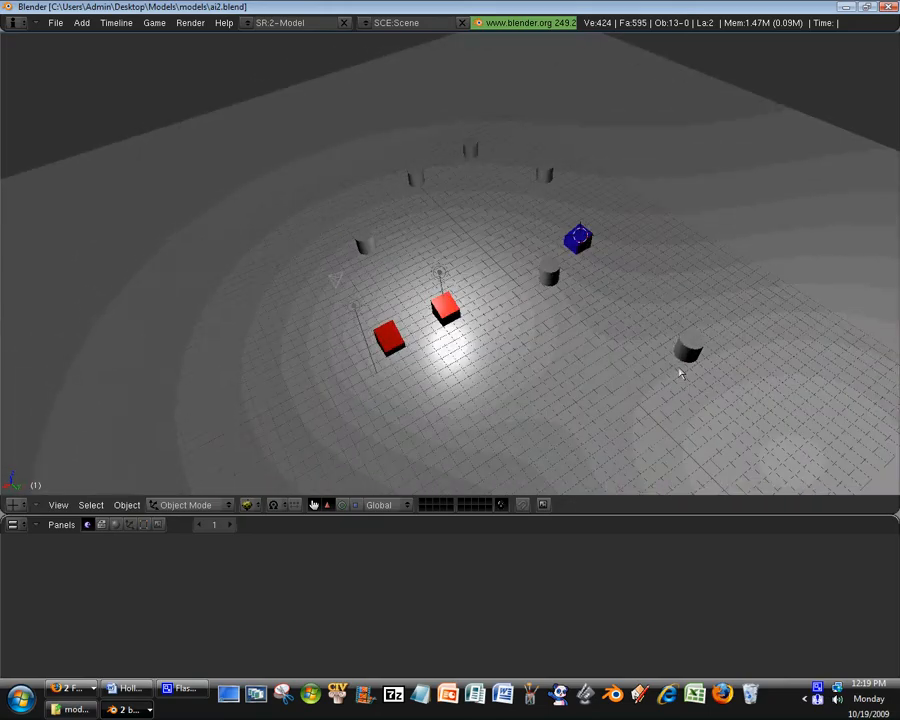
# Run the game, swing the view around the arena as red cubes pathfind, then exit
pyautogui.moveTo(680, 372); pyautogui.dragTo(490, 242)
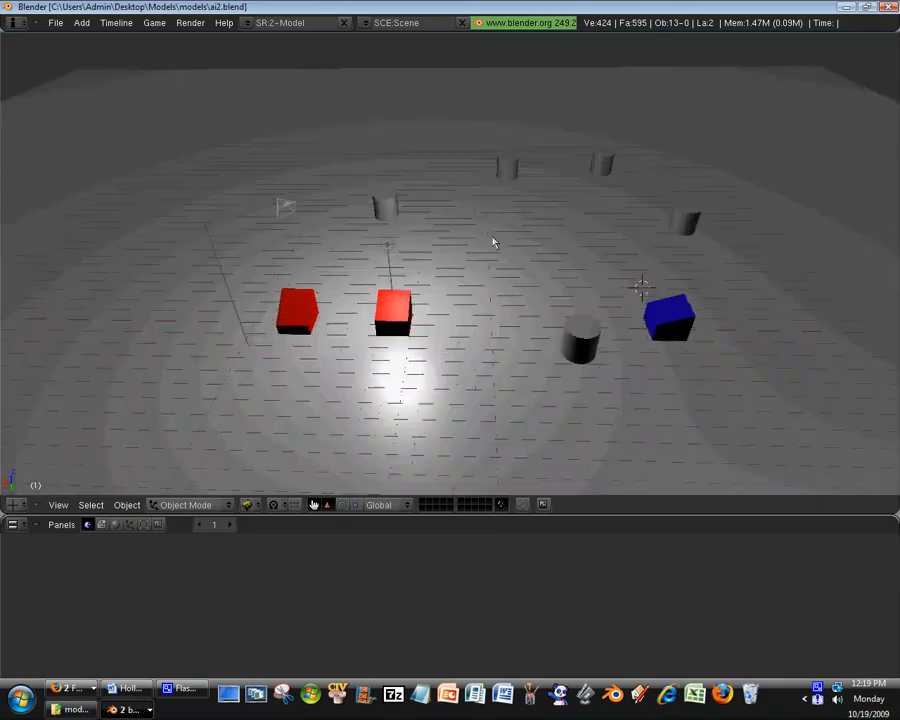
pyautogui.moveTo(490, 240); pyautogui.dragTo(620, 244)
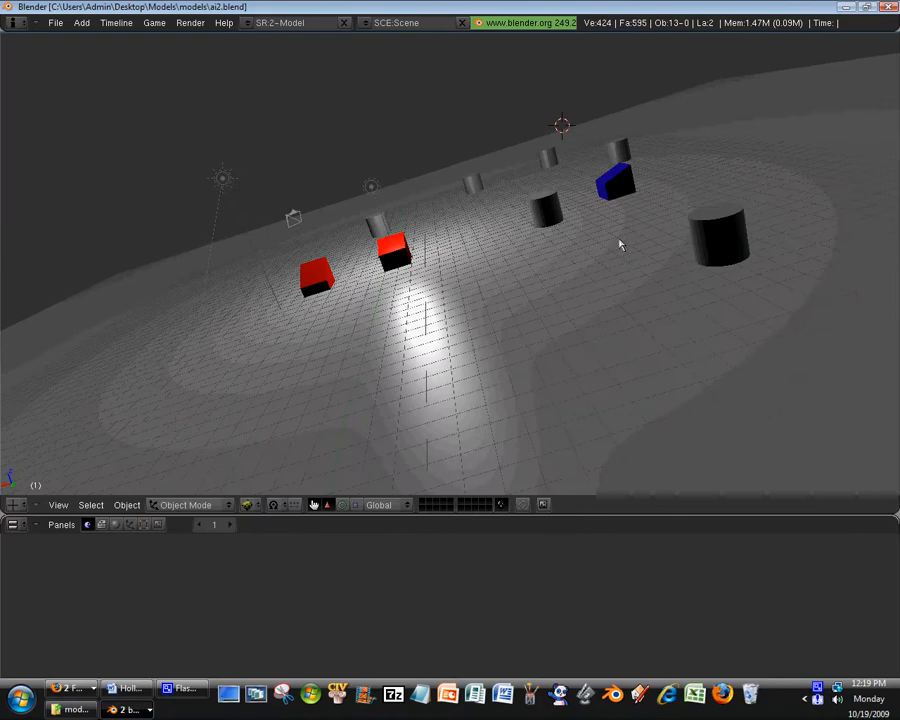
pyautogui.moveTo(620, 244); pyautogui.dragTo(558, 364)
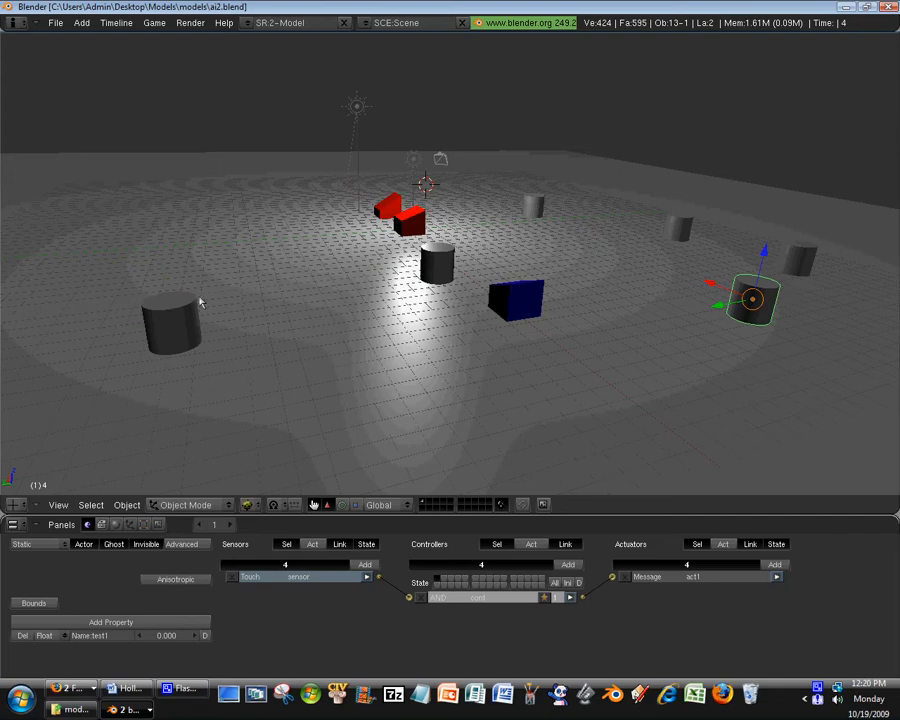
pyautogui.click(172, 324)
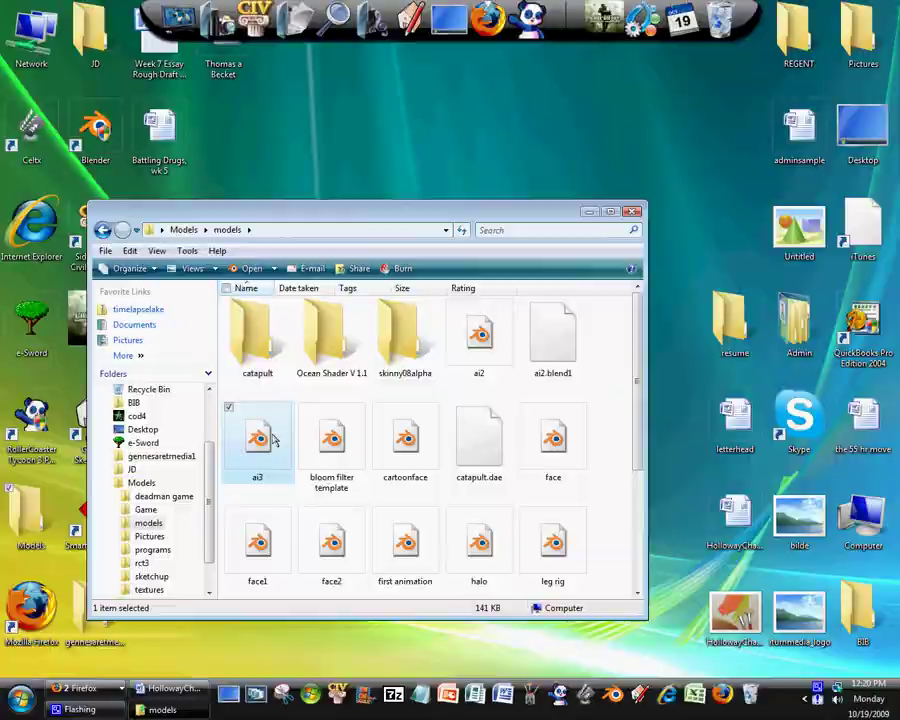
# Launch the two-cube attack demo .blend file from the models folder into Blender
pyautogui.doubleClick(256, 436)
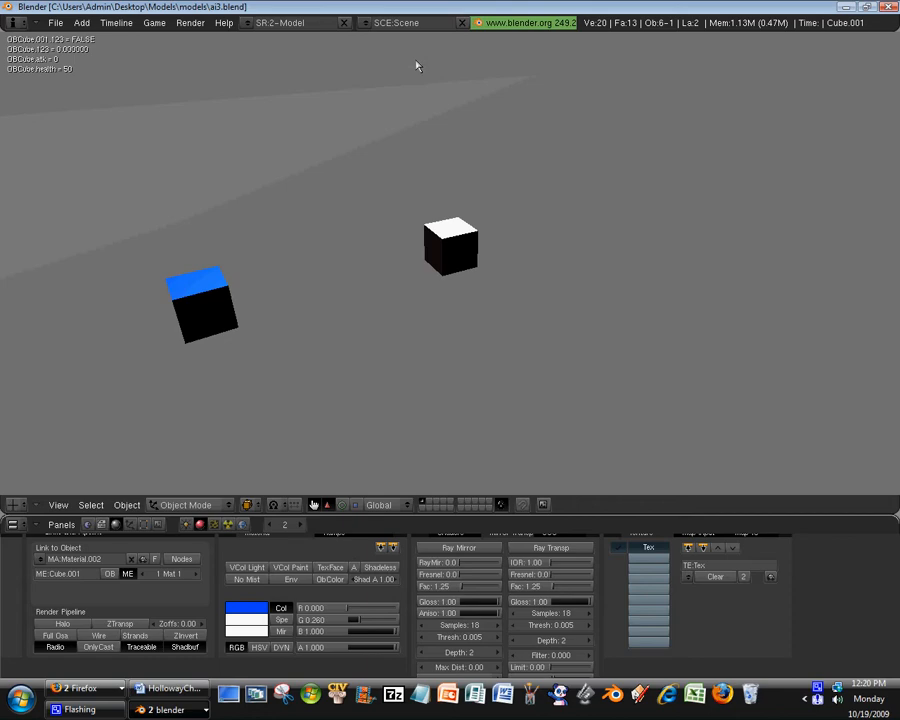
# Toggle an option in the Game menu and start the game to watch the attack cubes
pyautogui.click(152, 22)
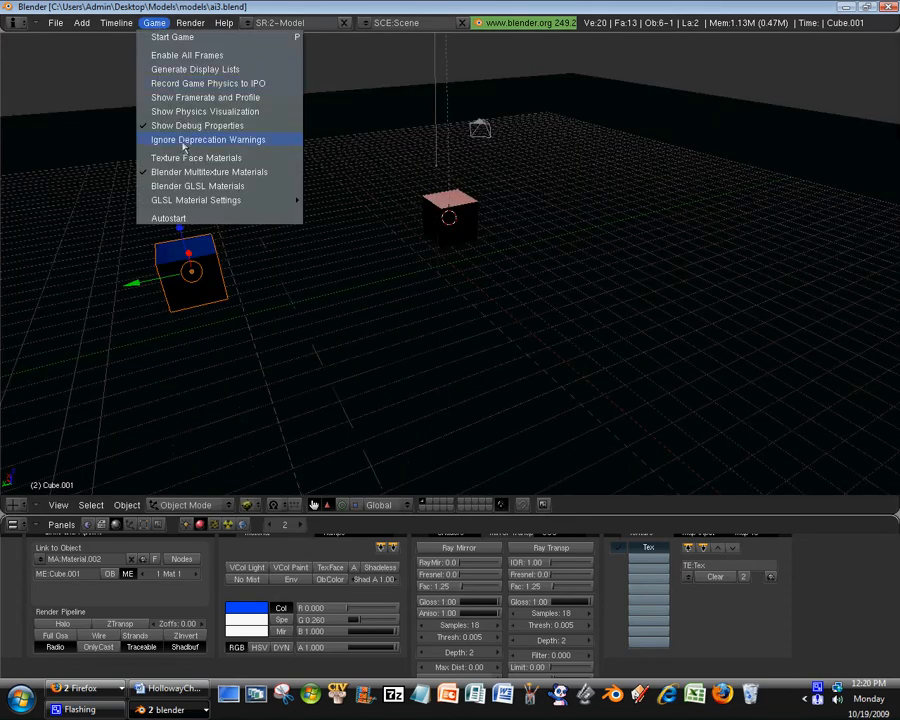
pyautogui.click(208, 140)
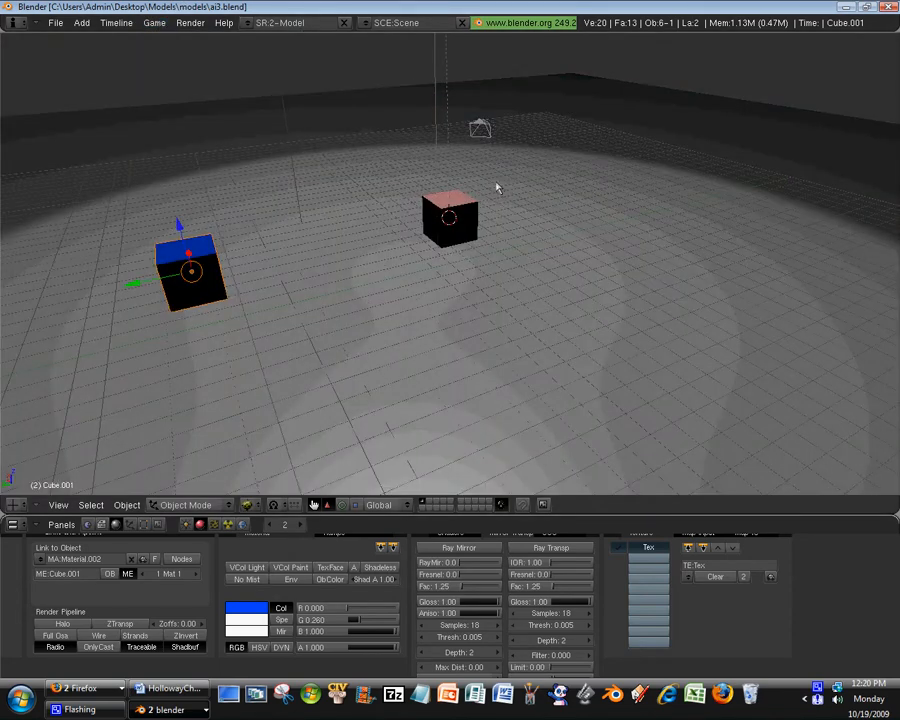
pyautogui.press('p')
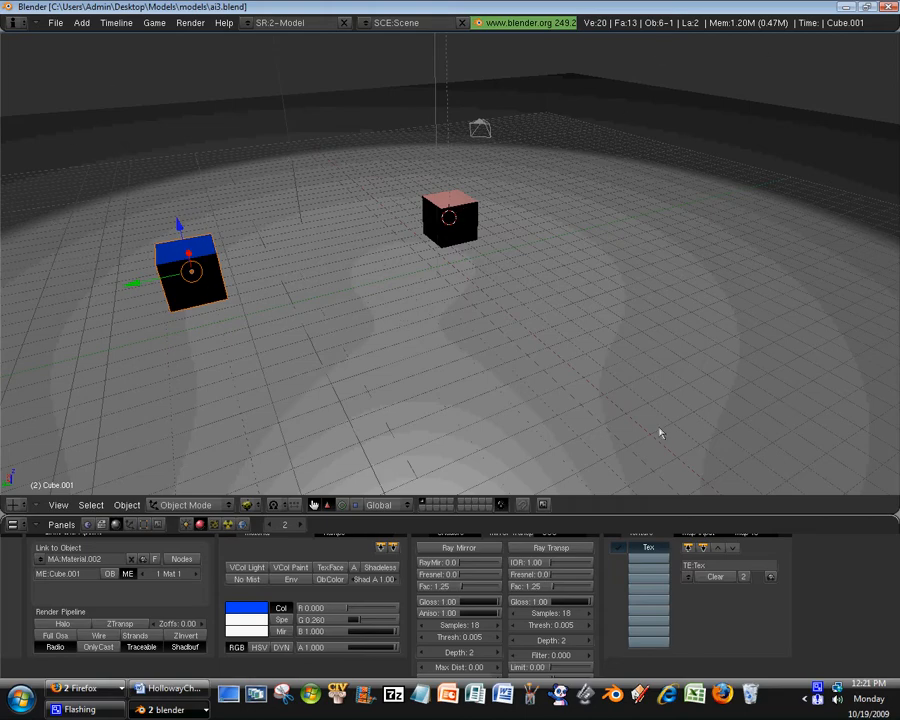
pyautogui.moveTo(520, 236)
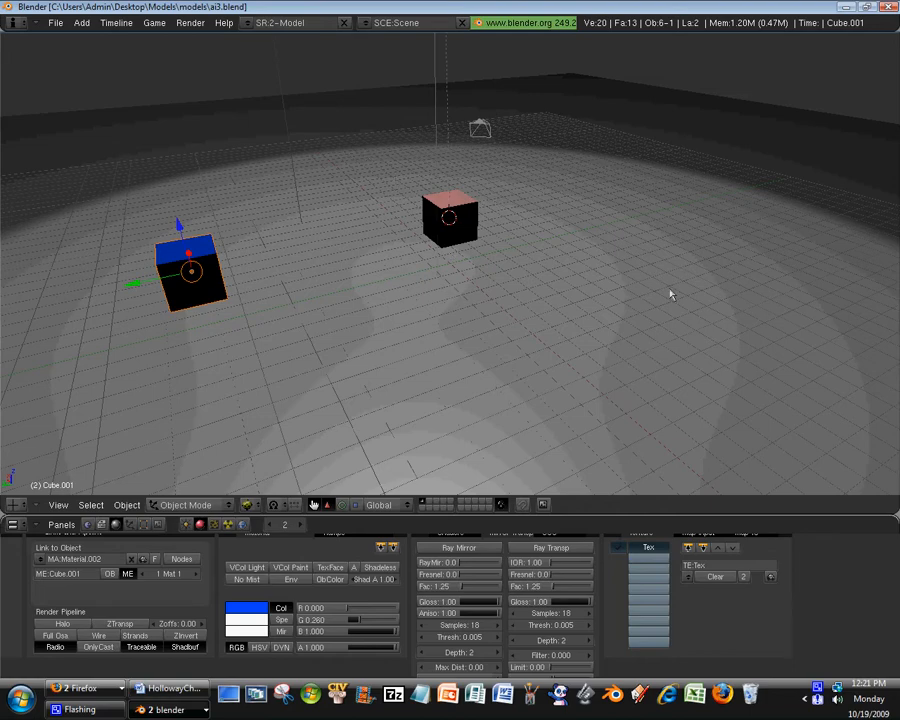
pyautogui.moveTo(436, 242)
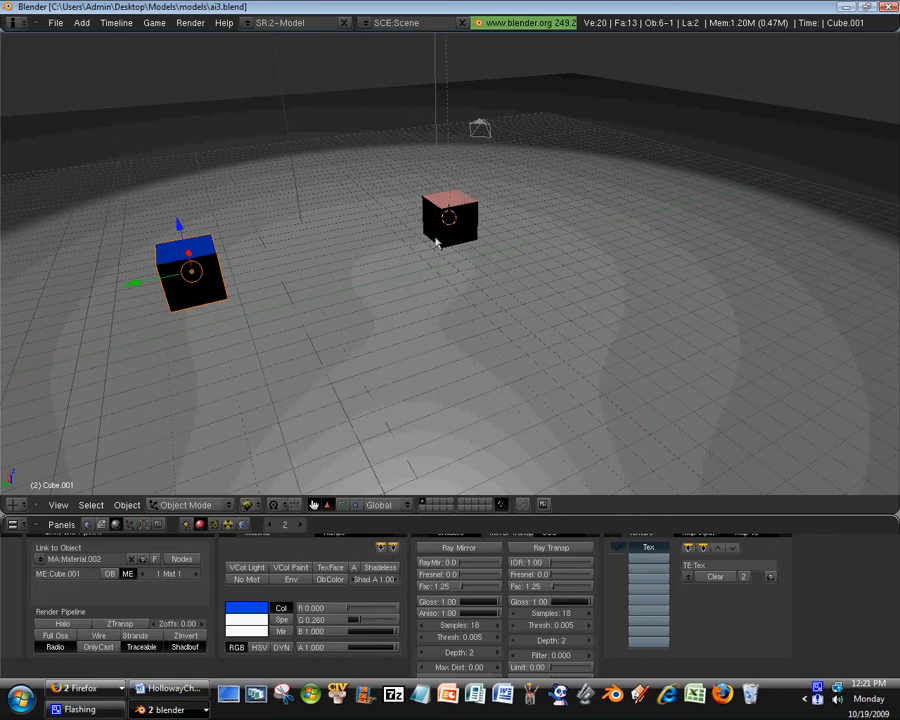
pyautogui.moveTo(478, 172)
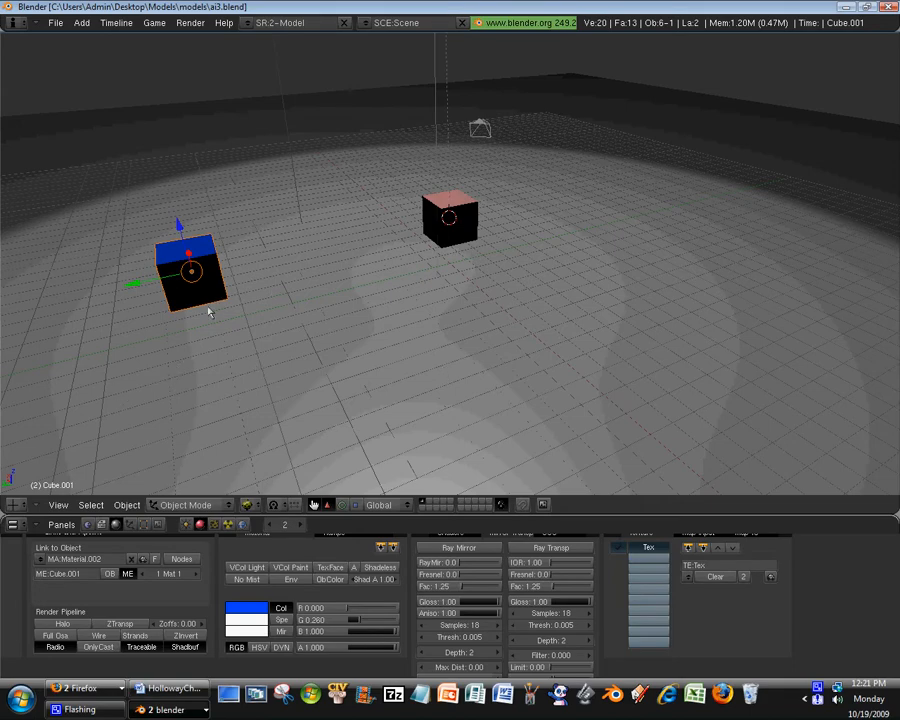
pyautogui.moveTo(336, 232)
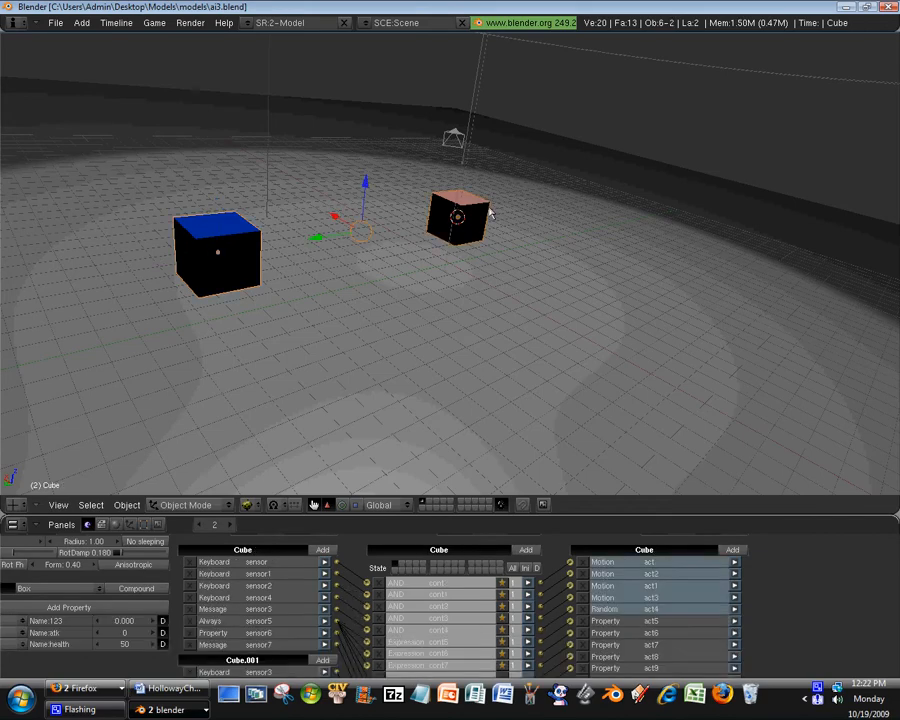
pyautogui.moveTo(482, 208)
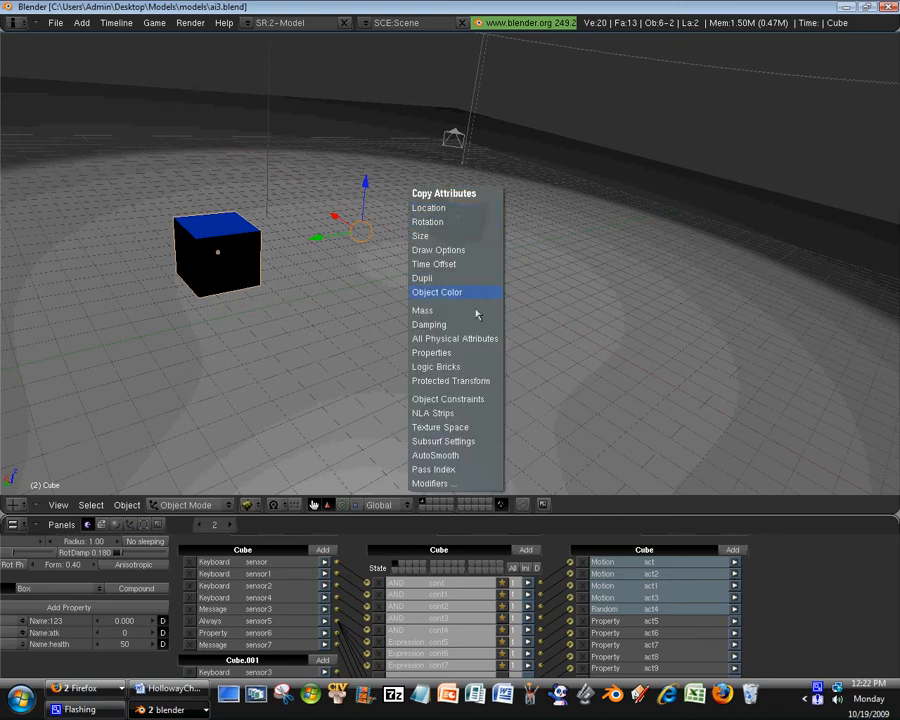
# Dismiss the Copy Attributes list without copying and reselect in the viewport
pyautogui.click(436, 292)
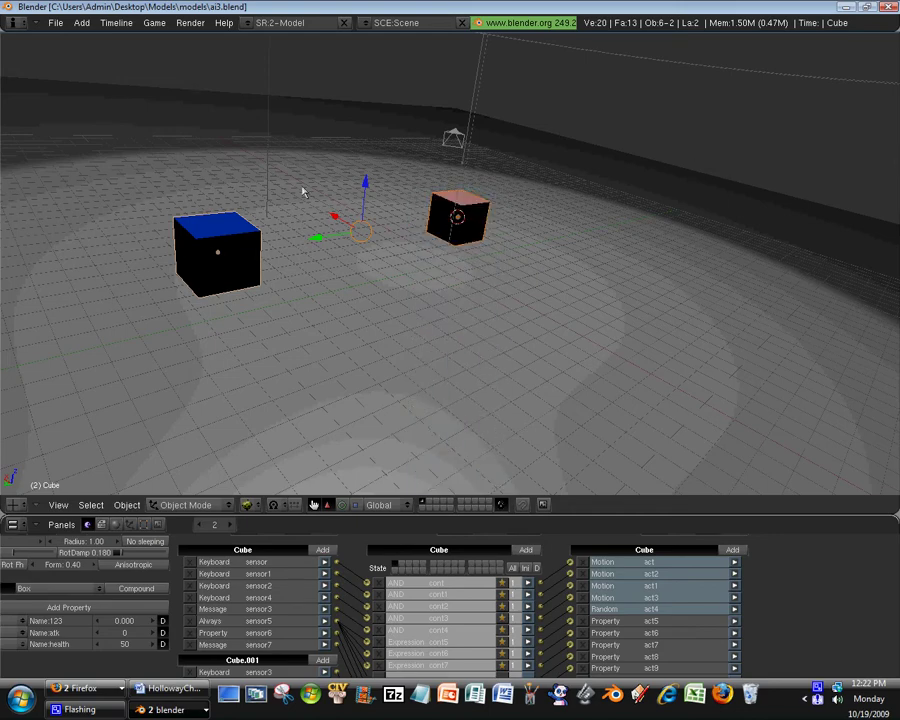
pyautogui.click(392, 284)
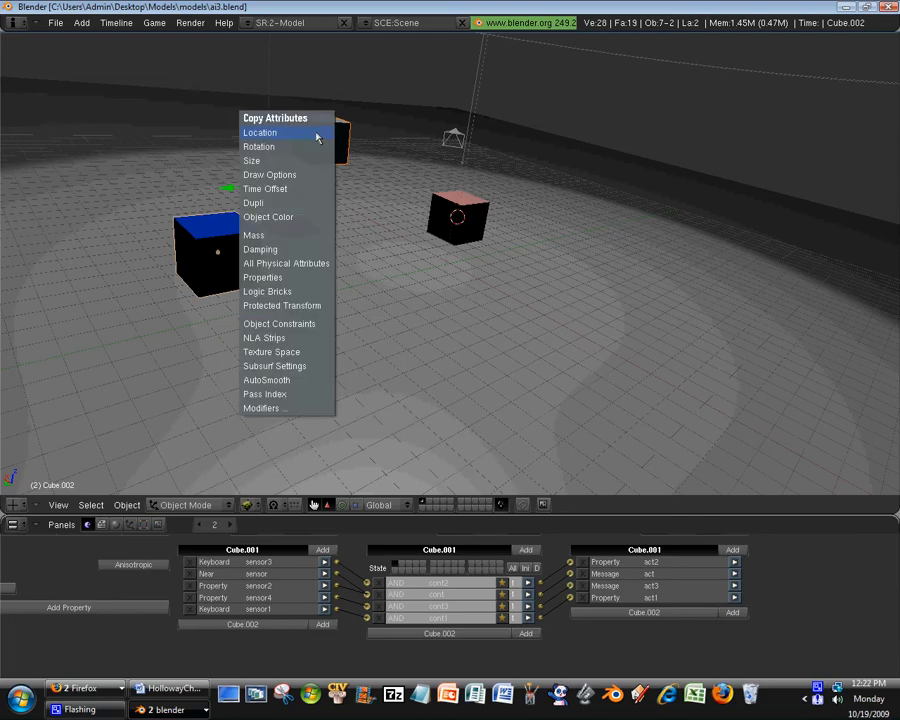
pyautogui.moveTo(268, 292)
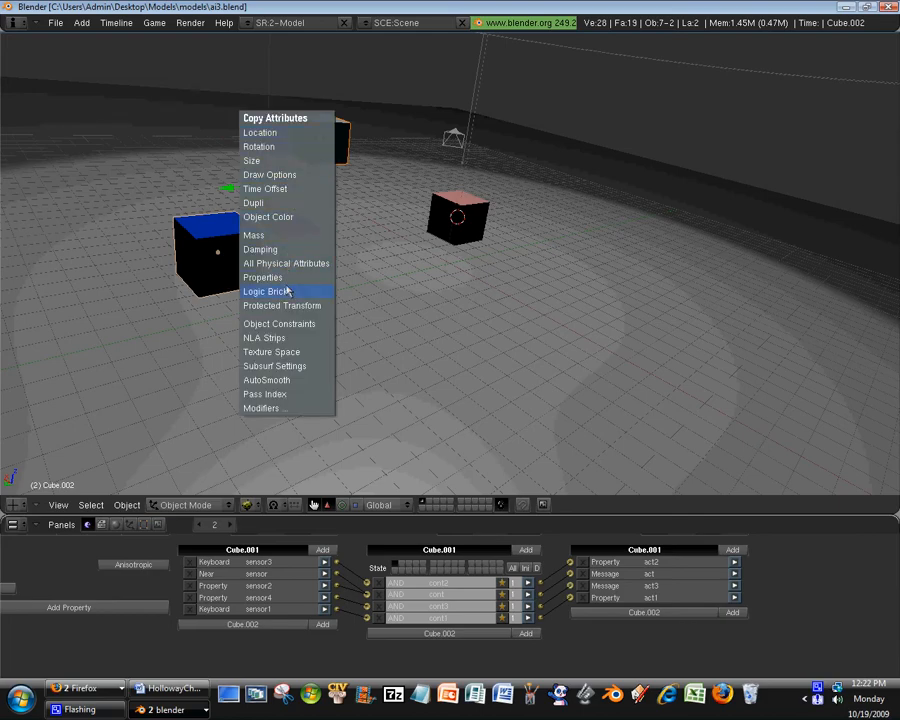
# Select the new cube with blue Cube.001 active and copy its Logic Bricks across
pyautogui.click(268, 292)
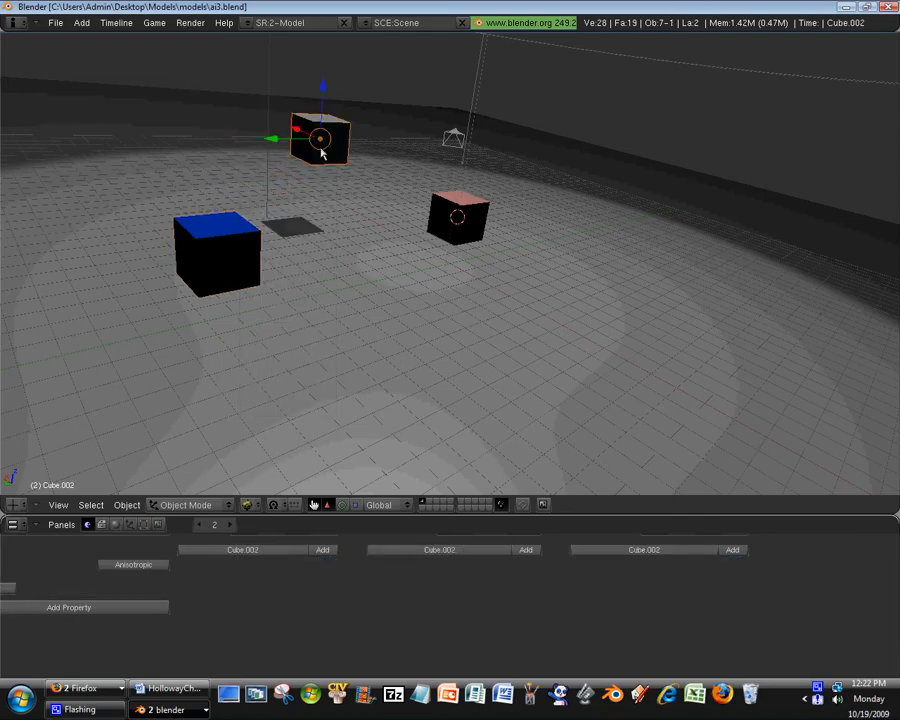
pyautogui.click(216, 256)
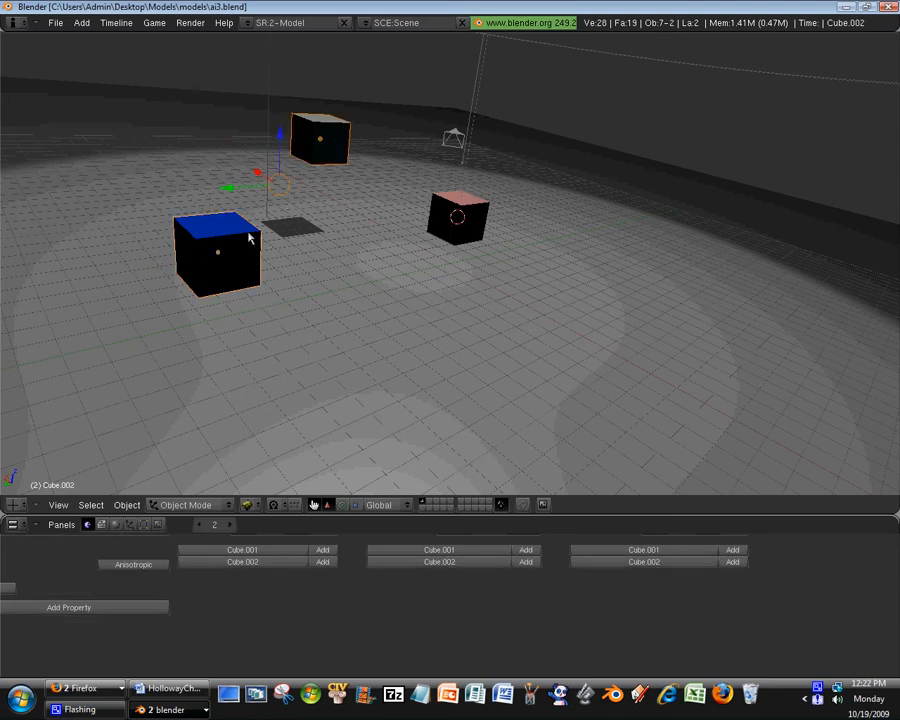
pyautogui.click(216, 252)
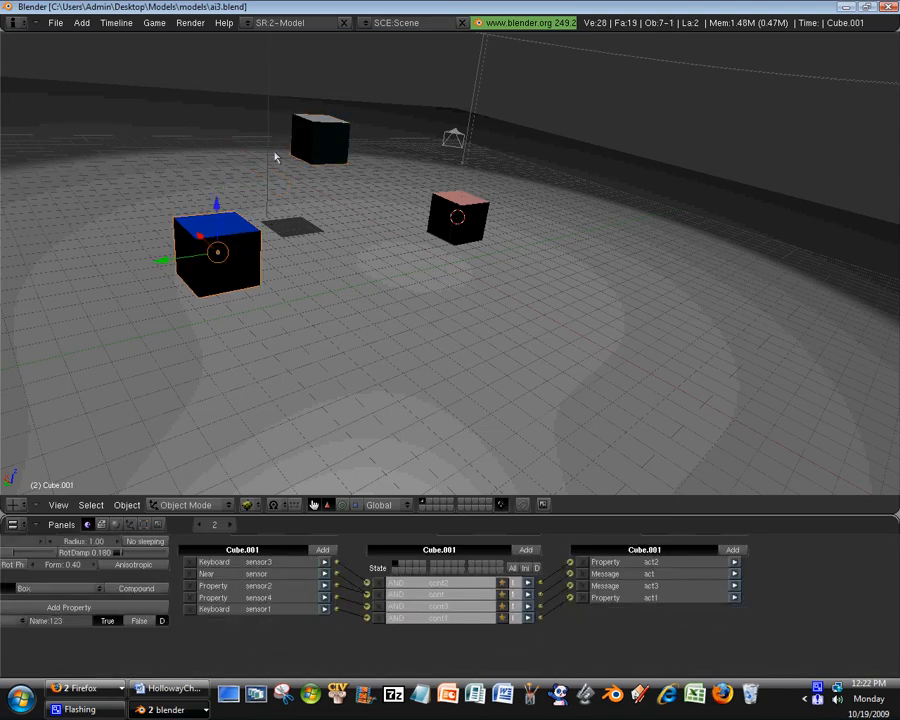
pyautogui.click(320, 140)
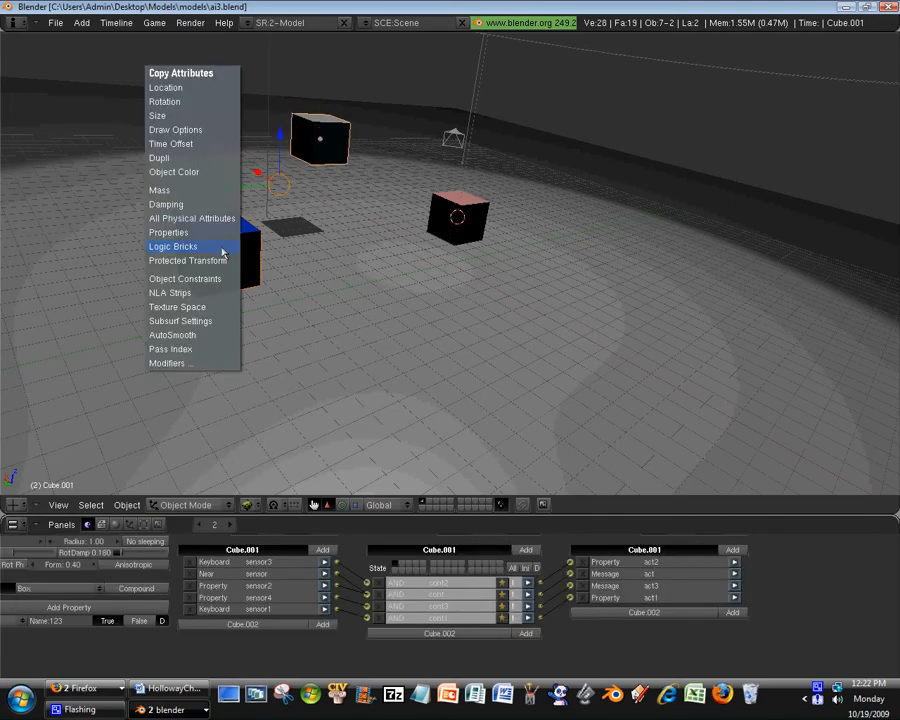
pyautogui.click(172, 246)
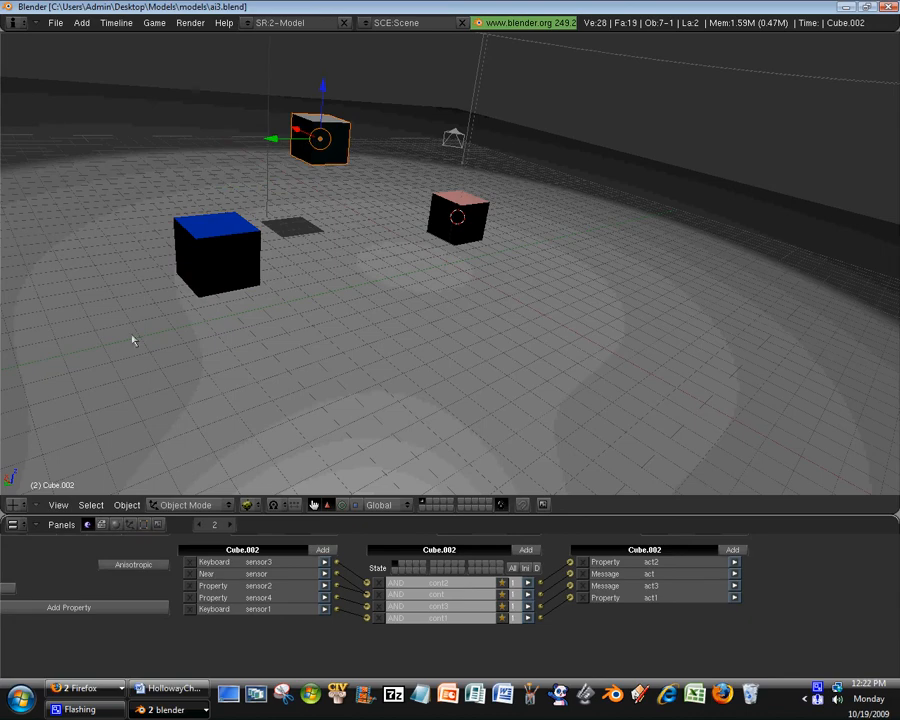
pyautogui.moveTo(262, 234)
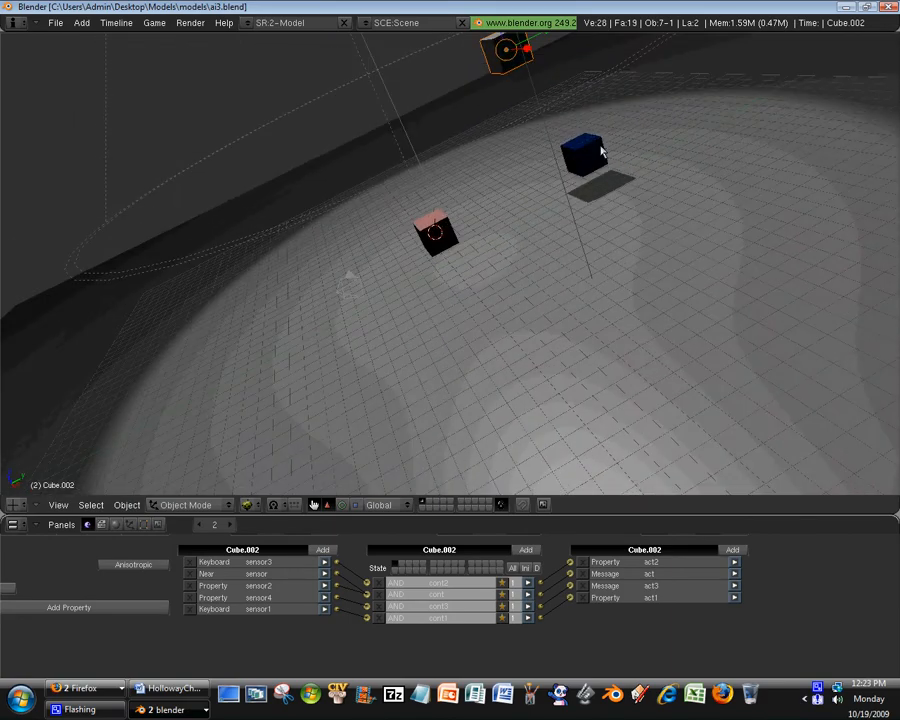
# Select blue Cube.001 and drag it farther back across the floor away from the pink cube
pyautogui.click(584, 158)
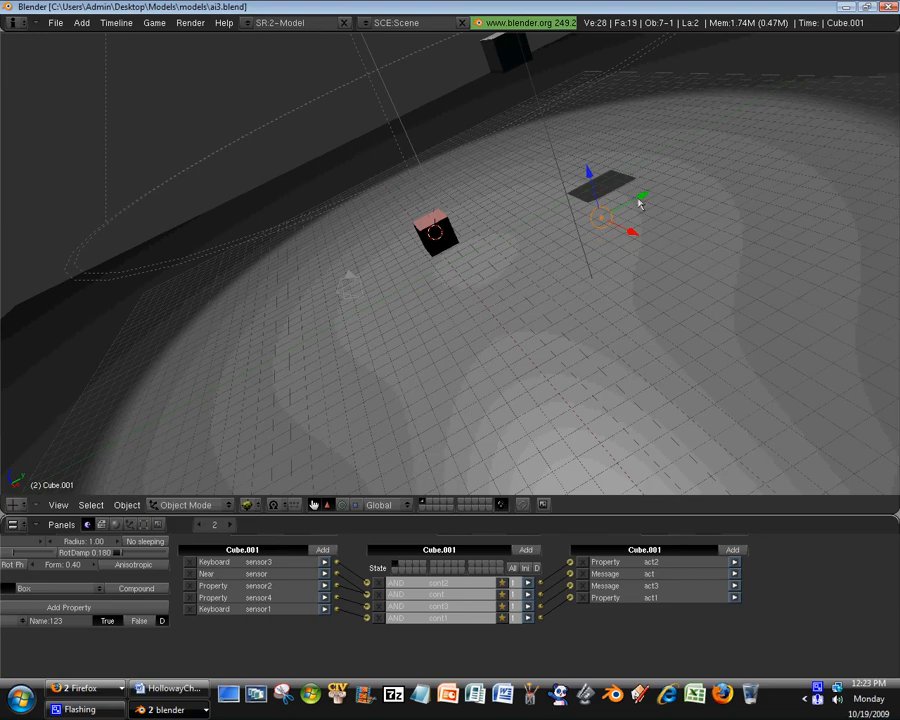
pyautogui.moveTo(598, 218); pyautogui.dragTo(412, 144)
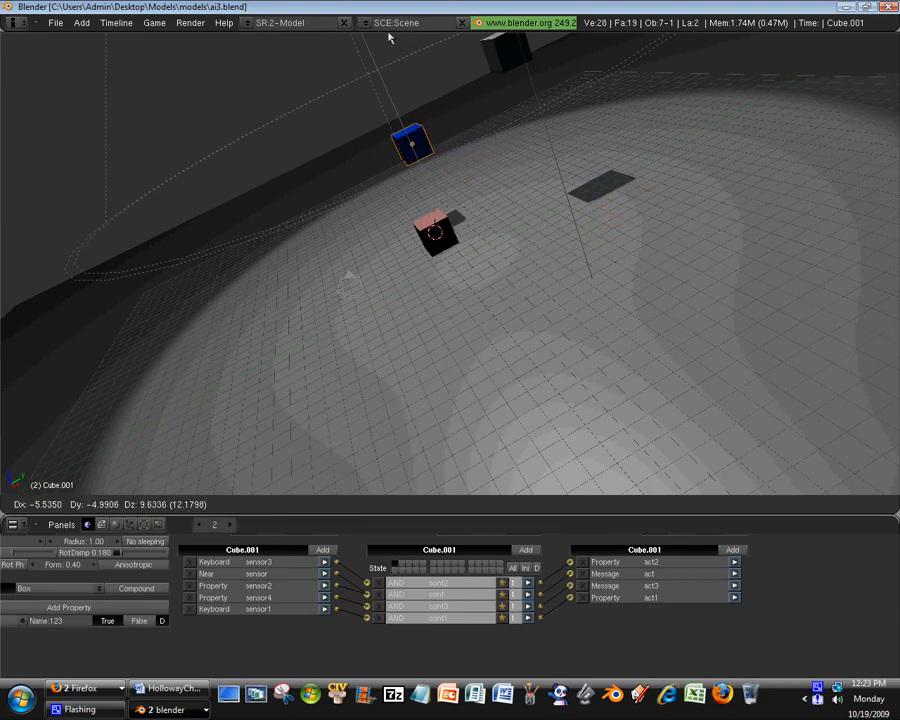